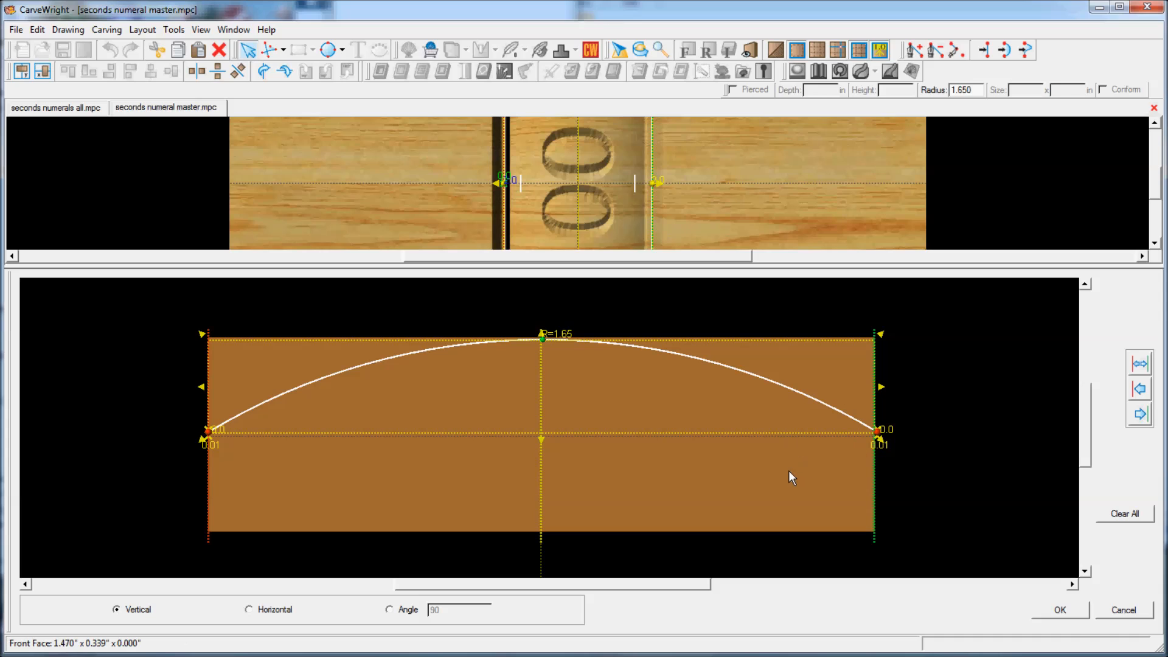
Close the curve editor so the board shows the conformed 00 numerals.
left_click(1058, 610)
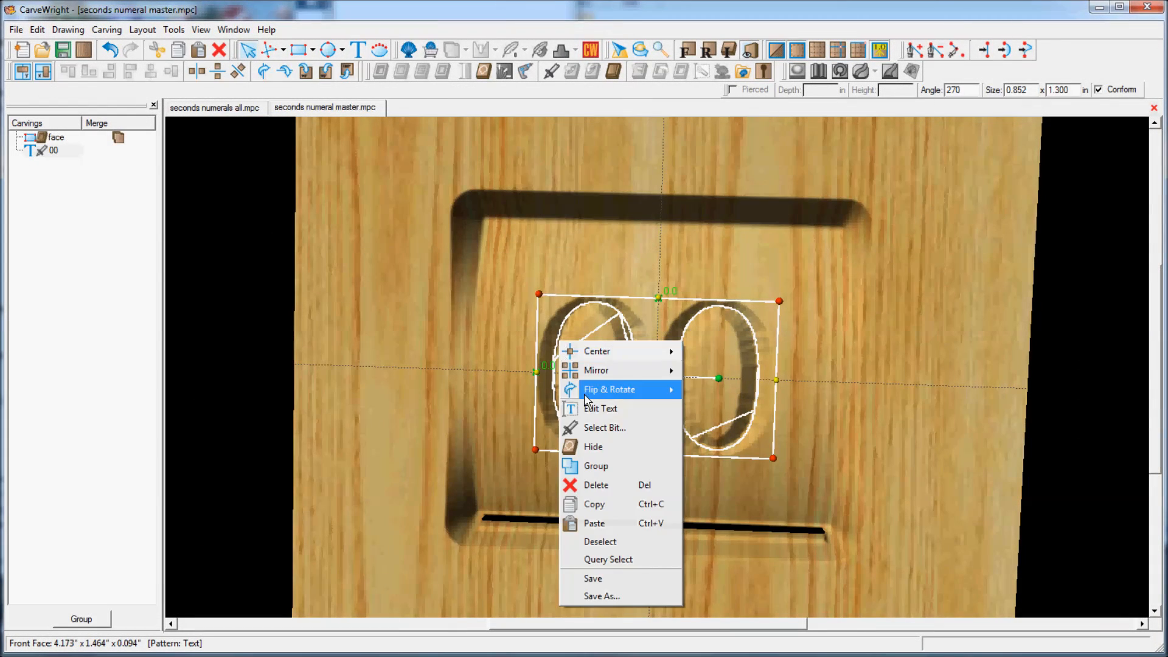
Confirm the 00 text settings and view the seconds numerals all design (50 through 00).
left_click(600, 409)
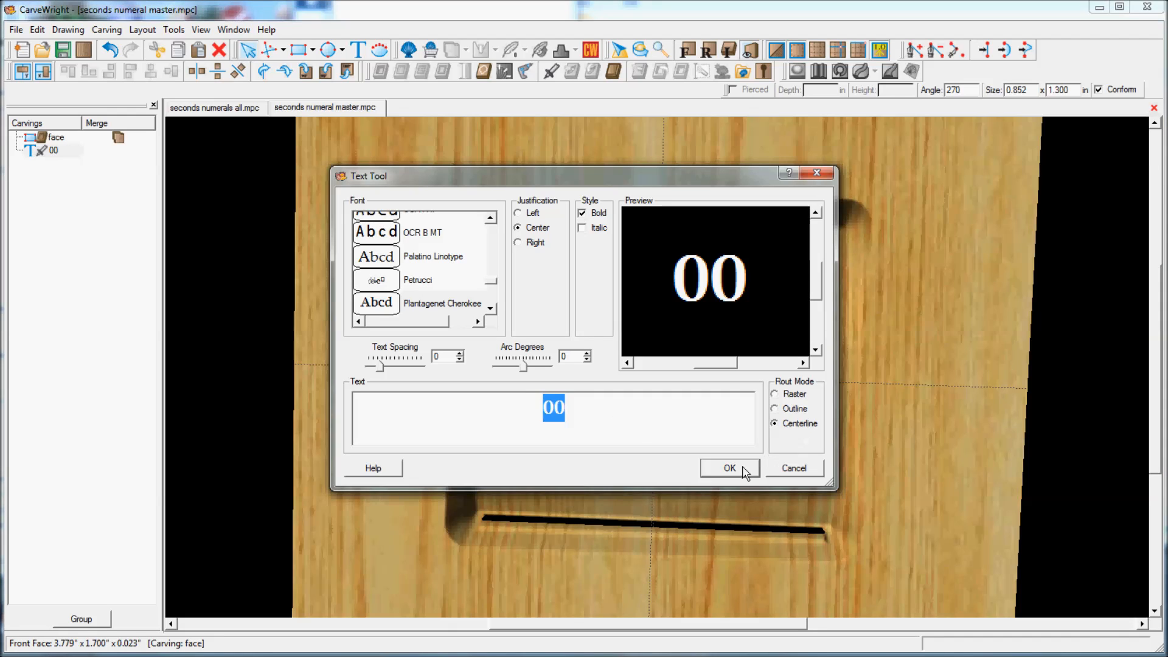
left_click(729, 468)
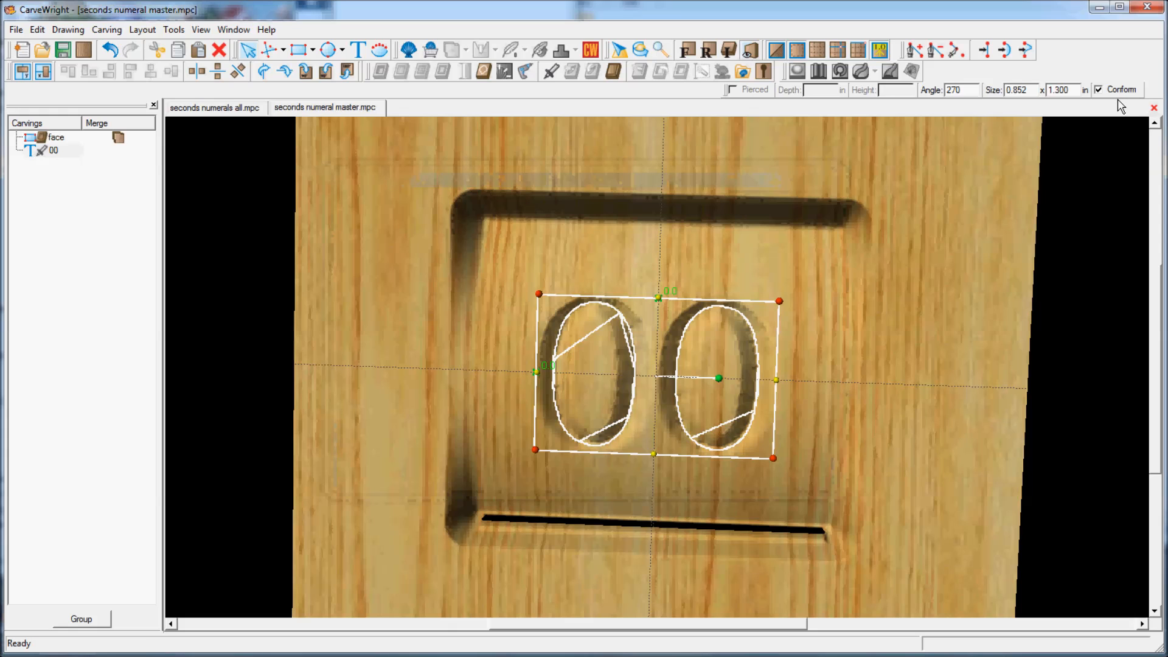
left_click(215, 107)
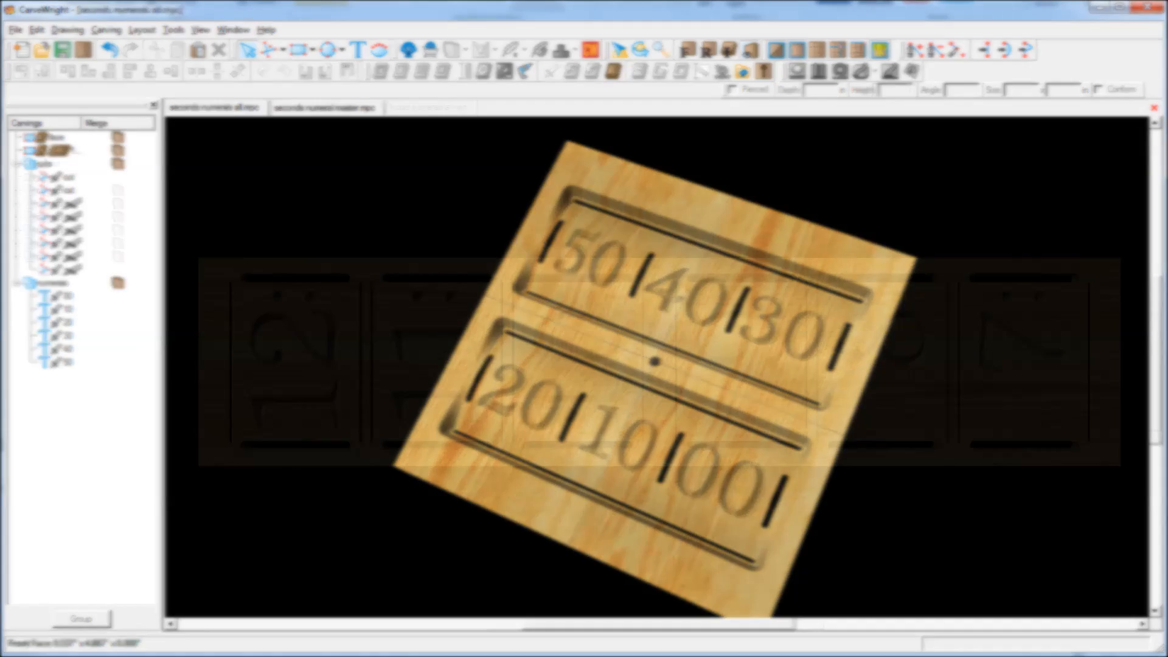
Review the plywood parts layout, then view the hours master new twelve-sided wheel.
left_click(428, 107)
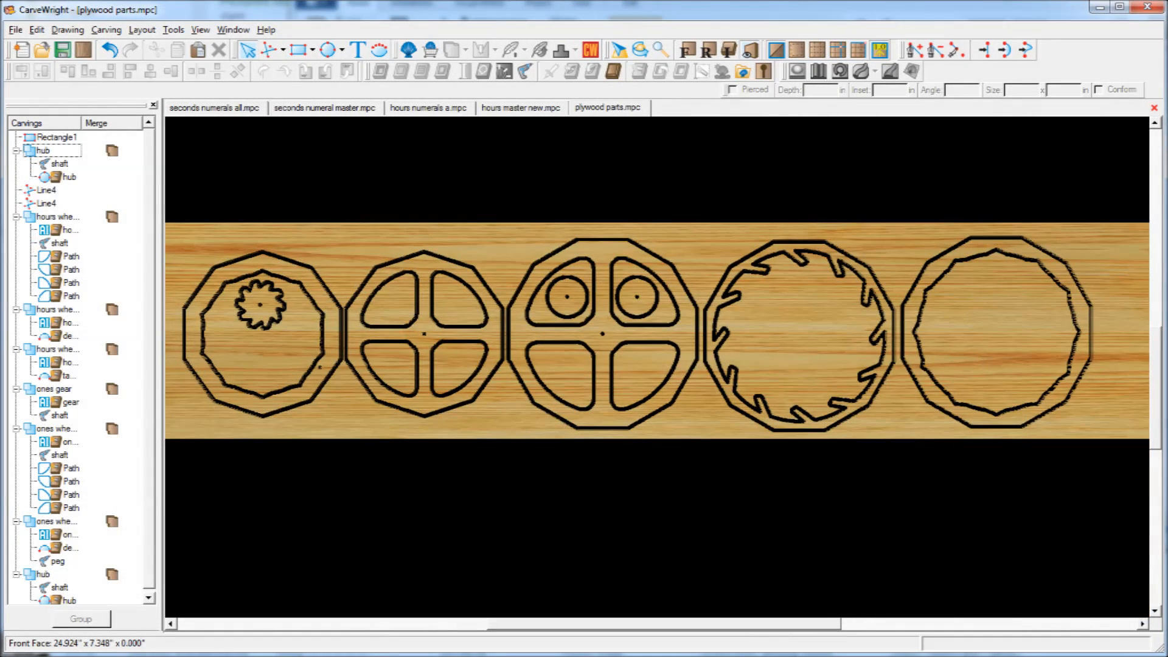
left_click(520, 107)
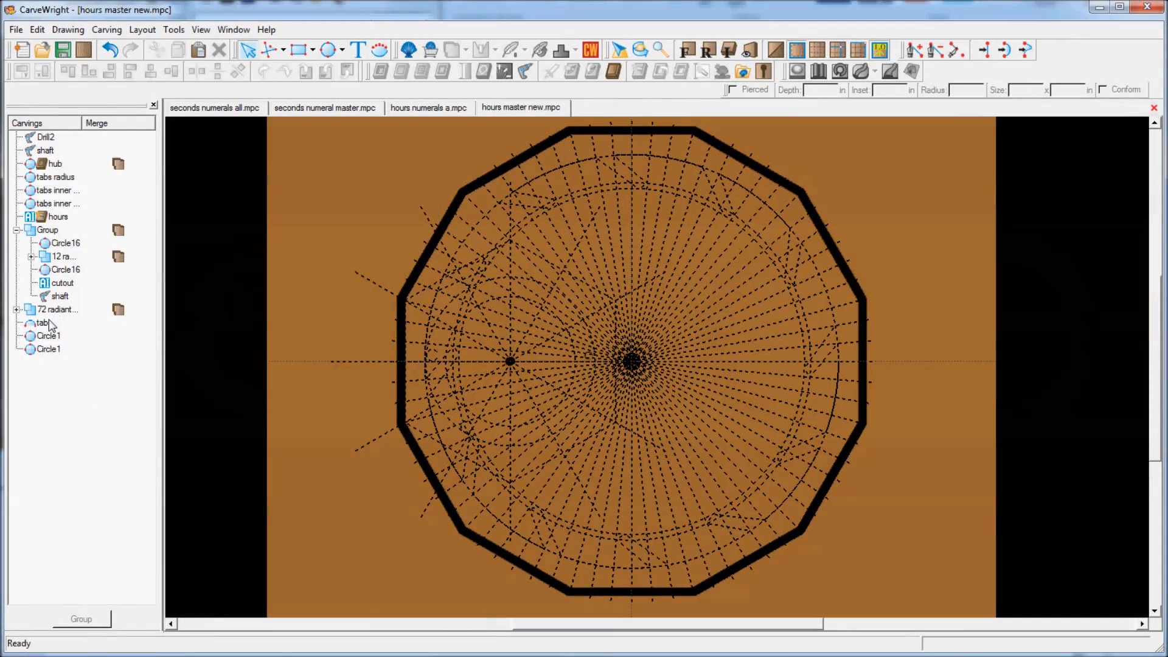
Select the tabs cut path in hours master new and bring up the front master frame design.
left_click(43, 322)
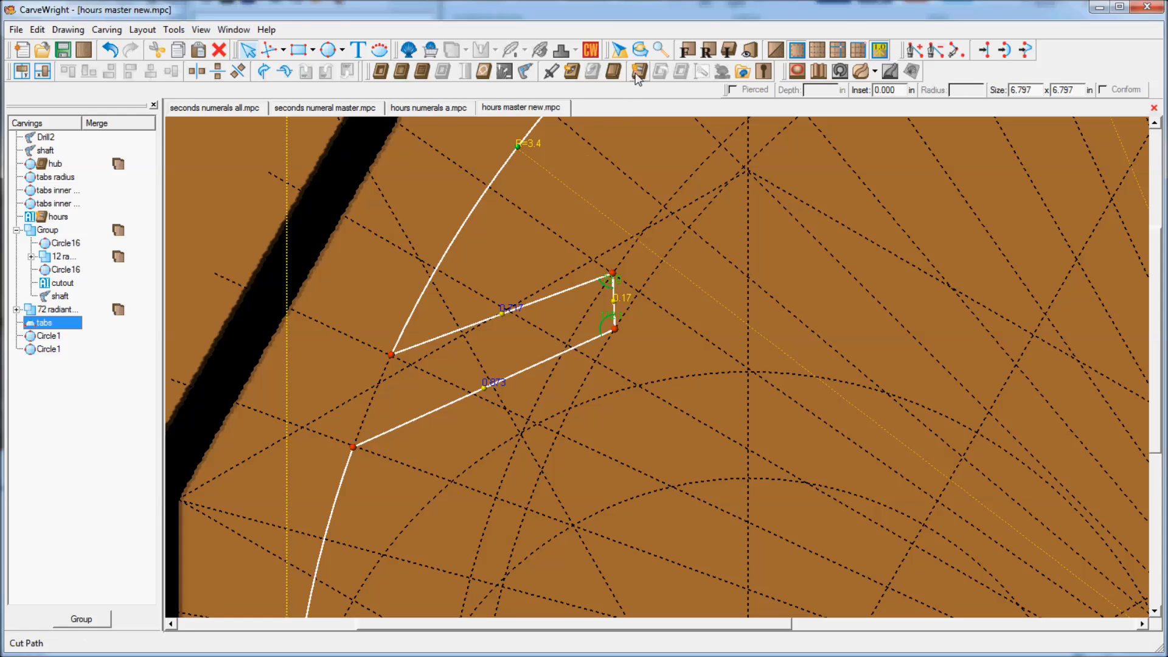
left_click(637, 70)
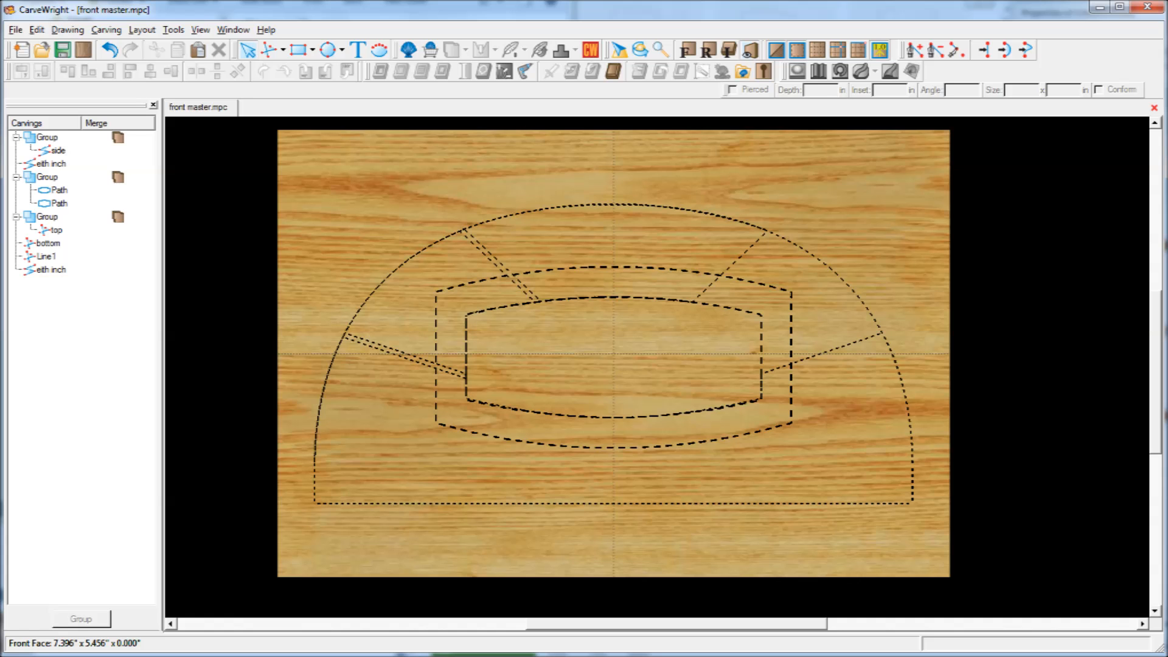
Bring up the face2 bezel design and select its left side embellishment carving.
left_click(278, 107)
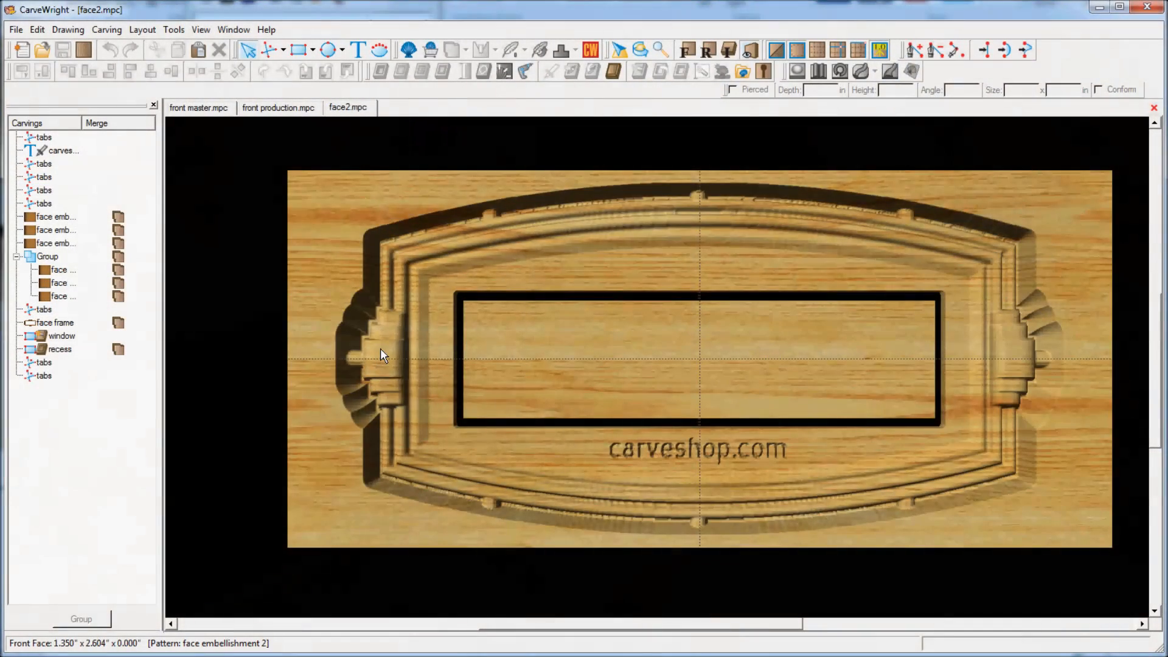
left_click(379, 359)
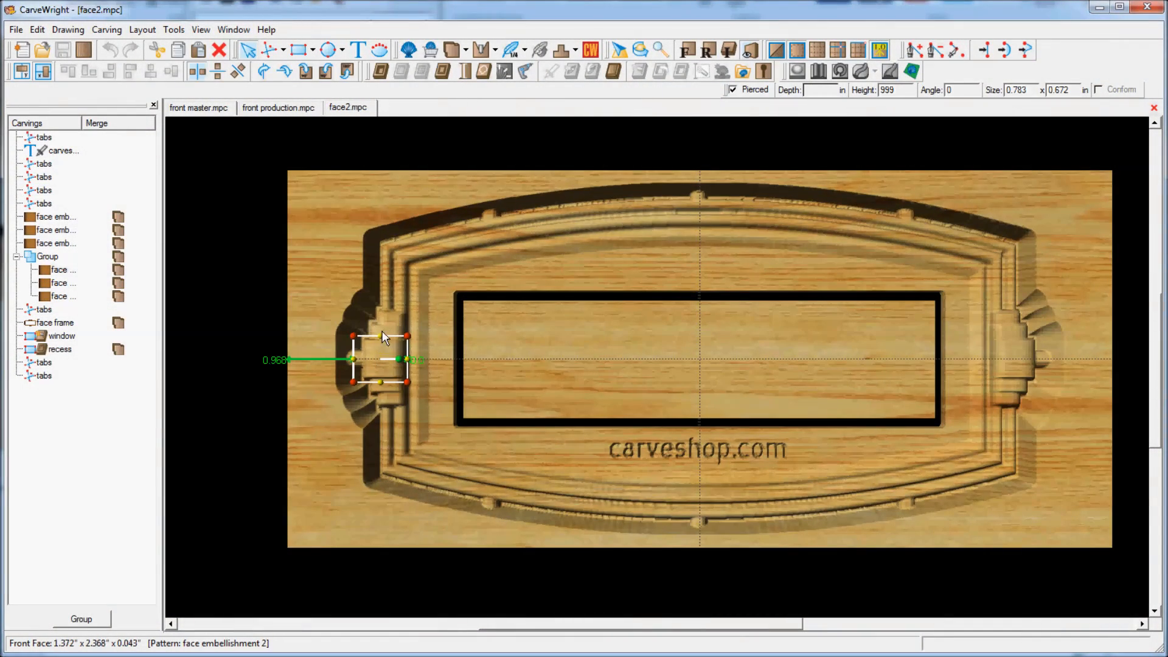